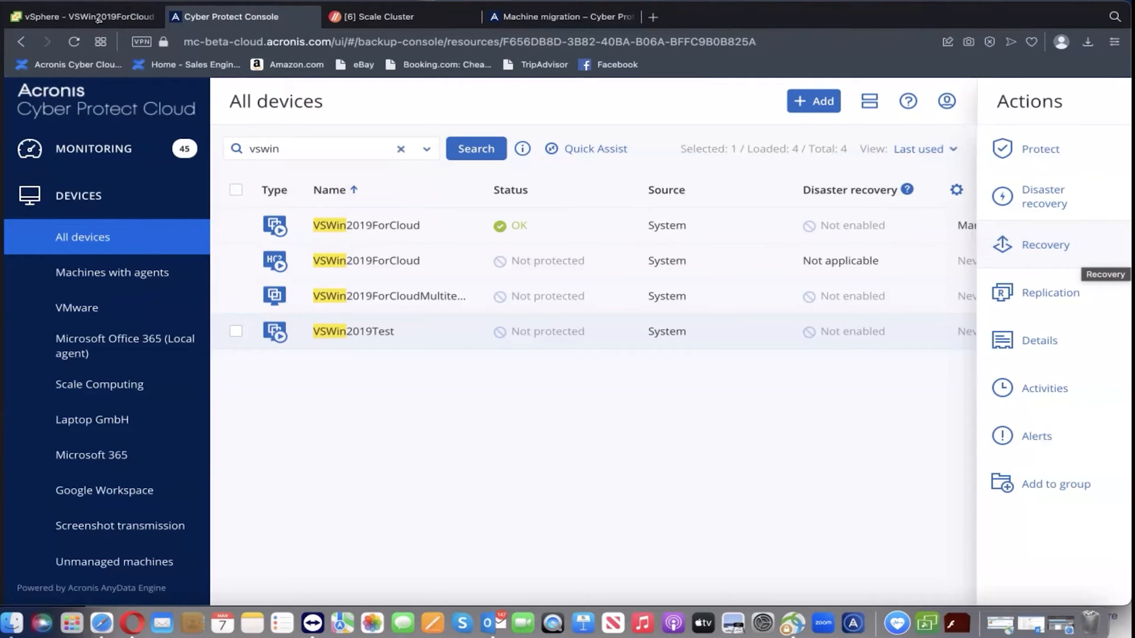
# Reconnect the expiring vSphere session to show the VSWin2019ForCloud VM summary
pyautogui.click(83, 15)
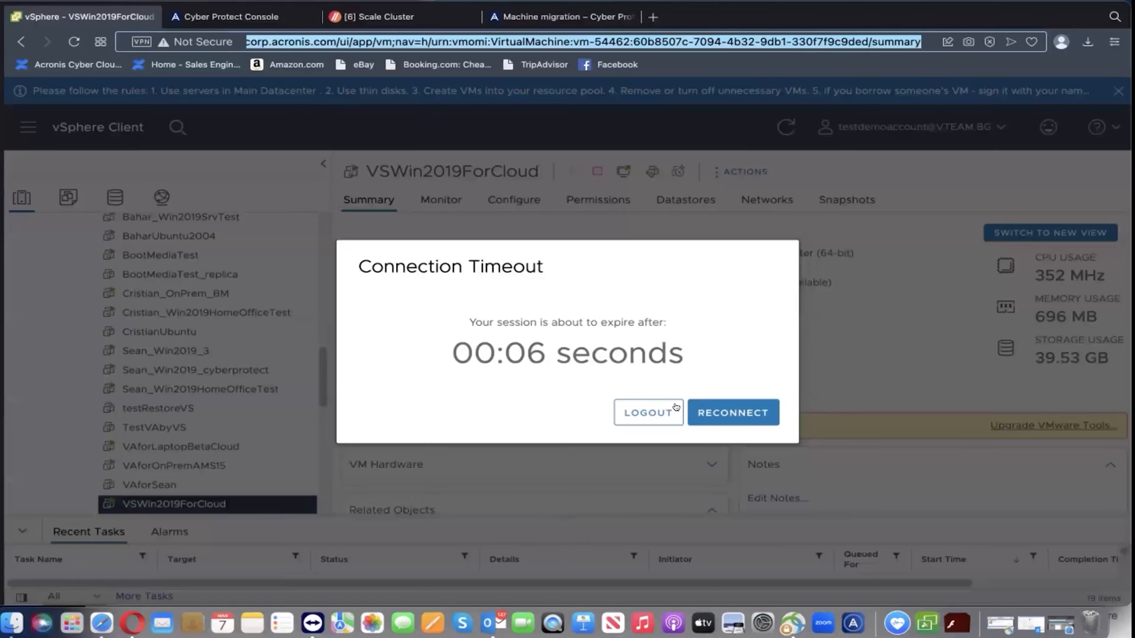
pyautogui.click(732, 412)
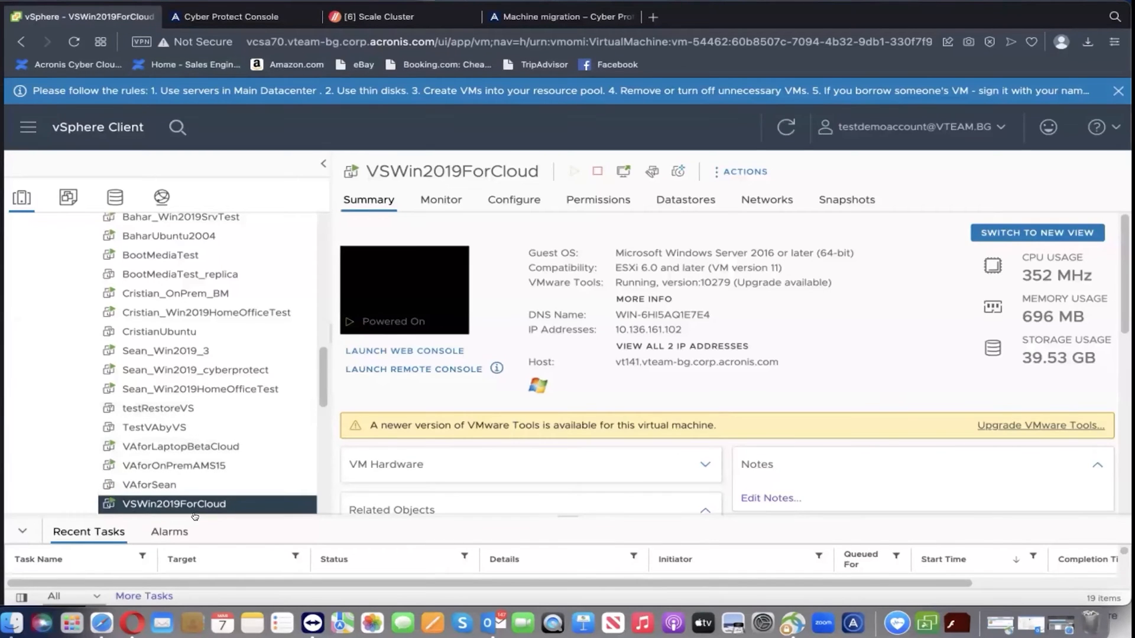
pyautogui.moveTo(410, 302)
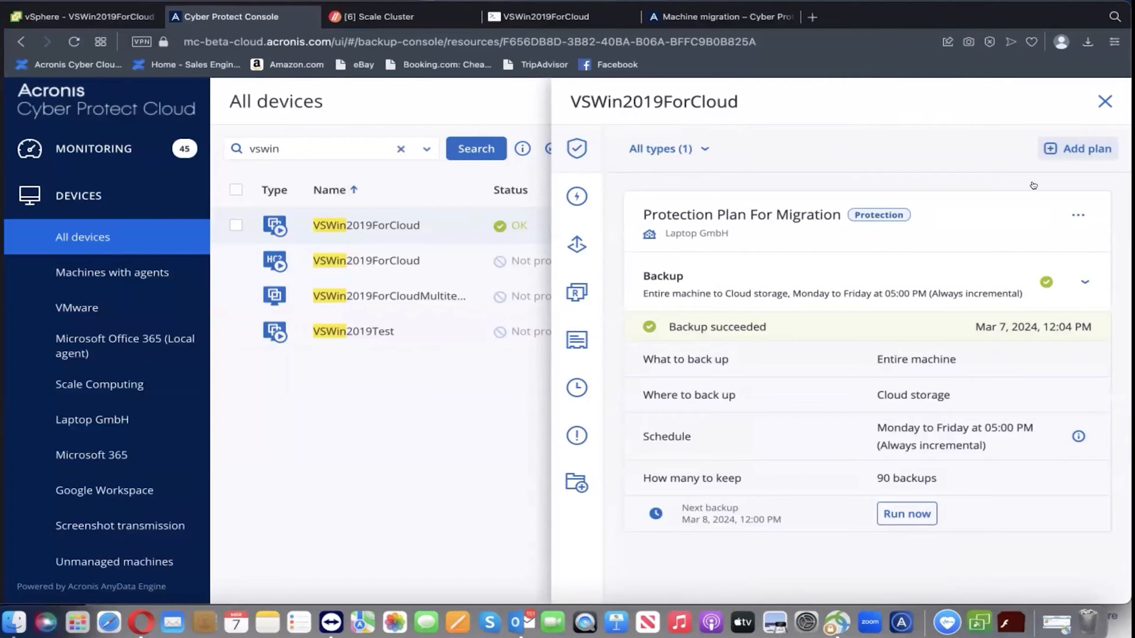
pyautogui.moveTo(966, 395)
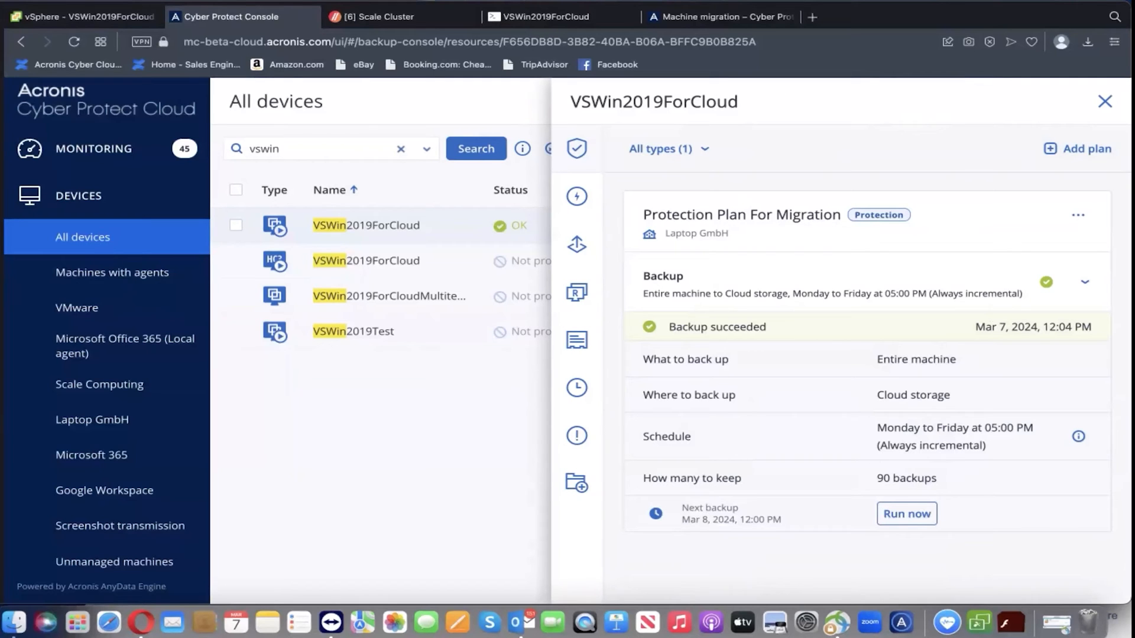
# Close the protection plan details and list the 4 backups available for VSWin2019ForCloud
pyautogui.click(1104, 102)
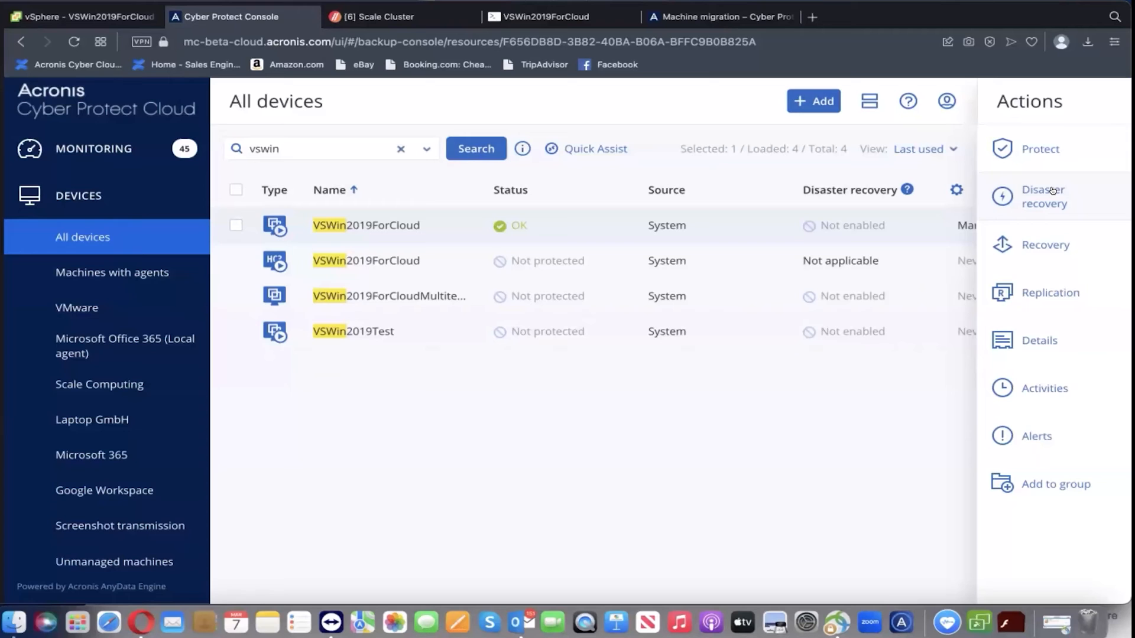
pyautogui.moveTo(1040, 221)
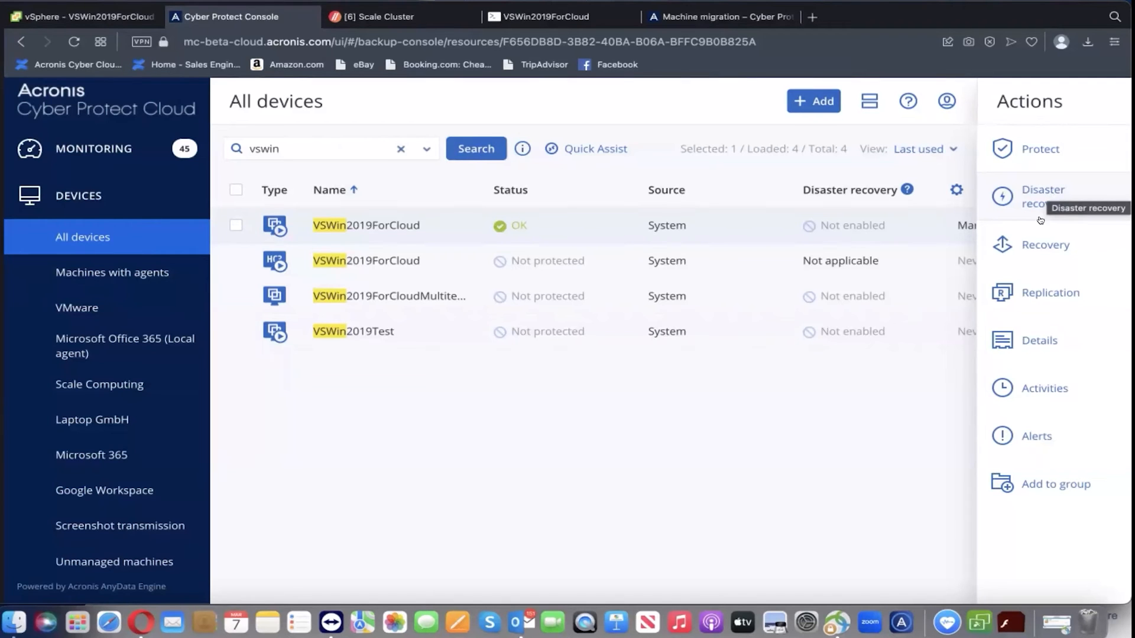
pyautogui.click(1045, 244)
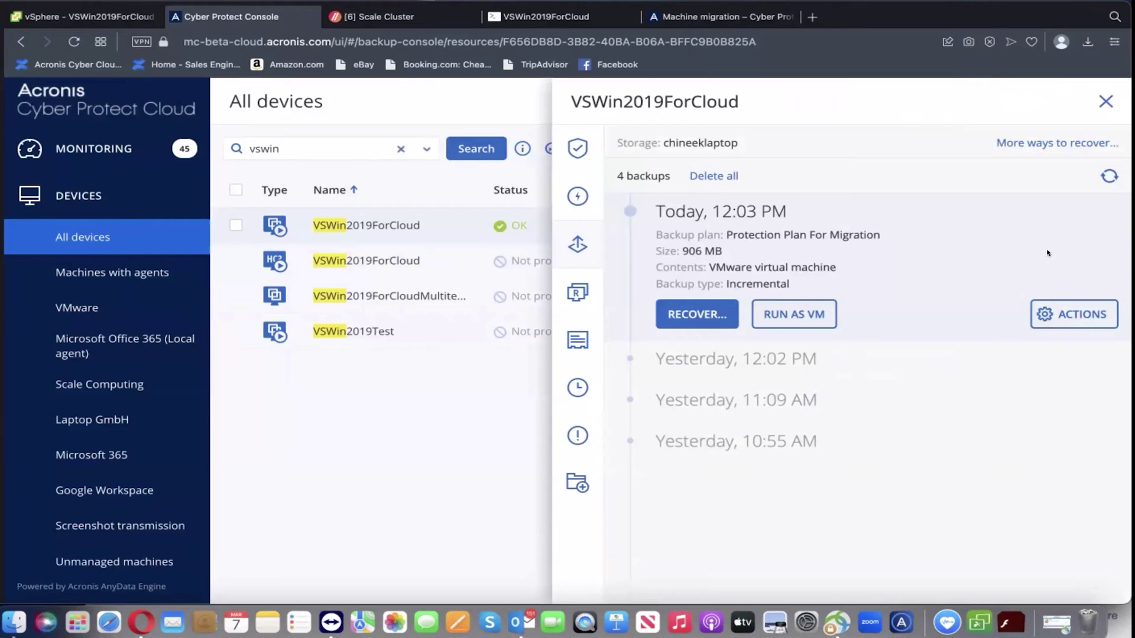
pyautogui.moveTo(696, 315)
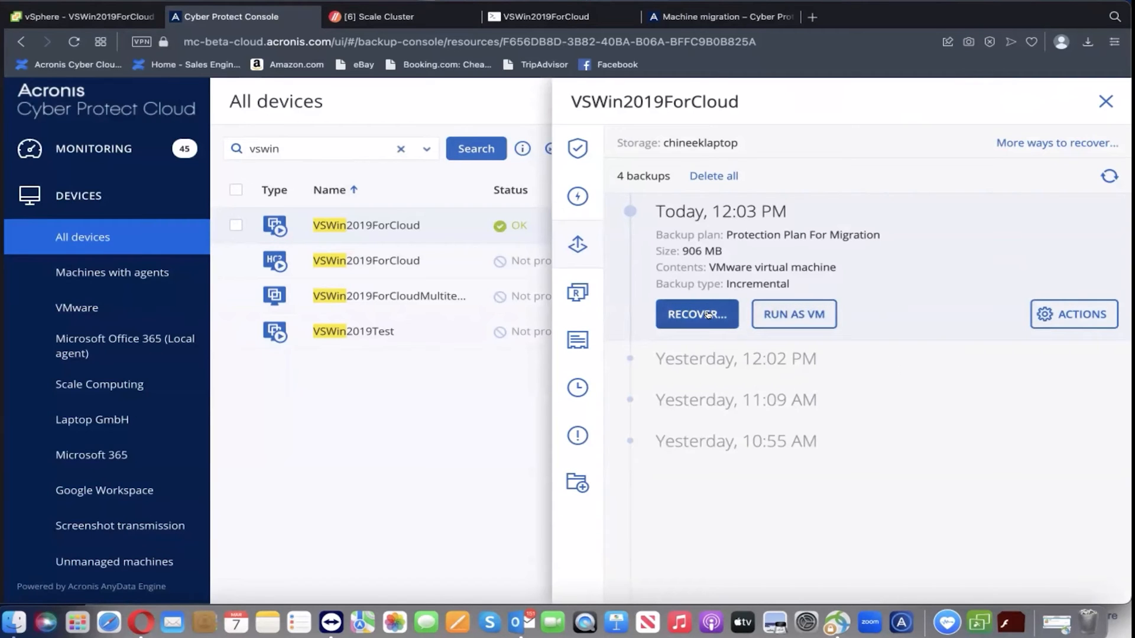
# Start an Entire machine recovery from today's 12:03 PM backup and go to target selection
pyautogui.click(695, 314)
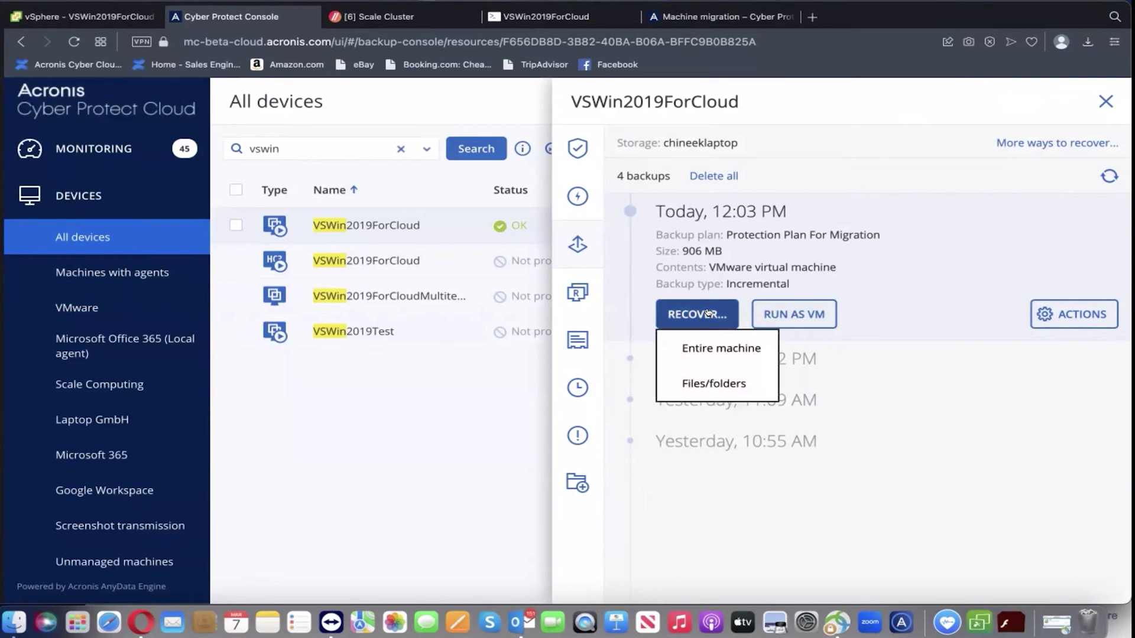
pyautogui.moveTo(1037, 337)
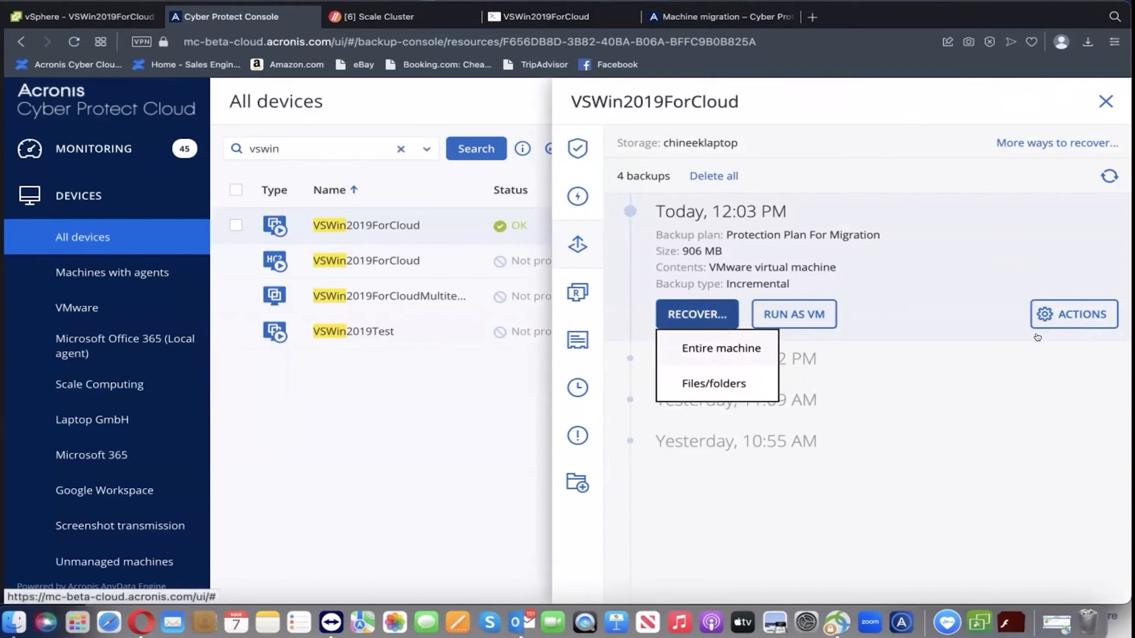
pyautogui.click(721, 347)
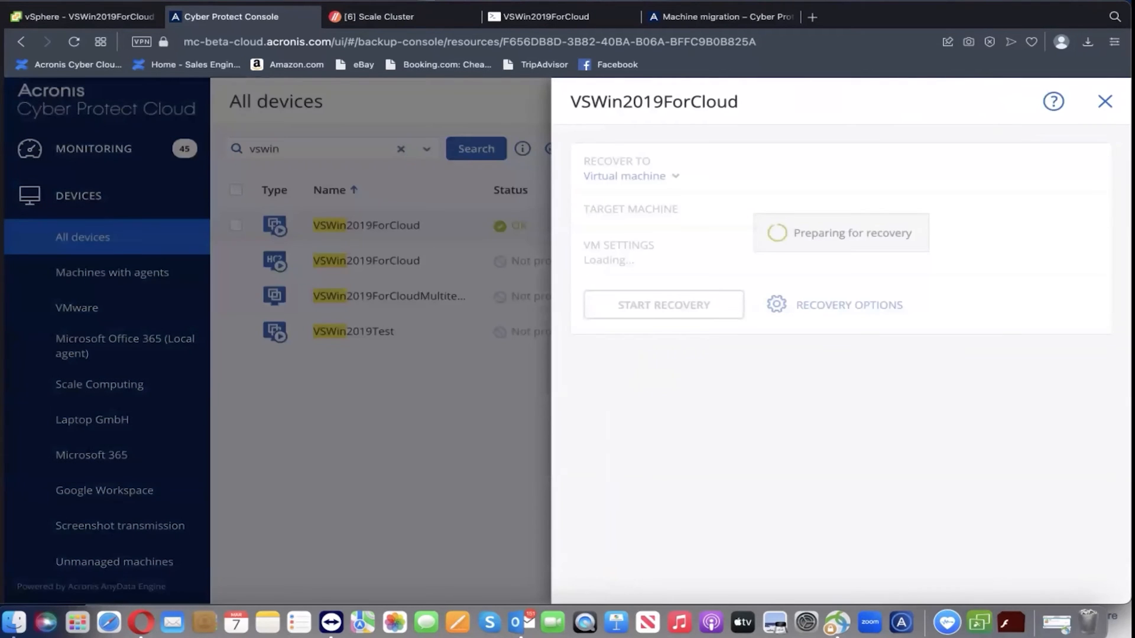
pyautogui.moveTo(1036, 312)
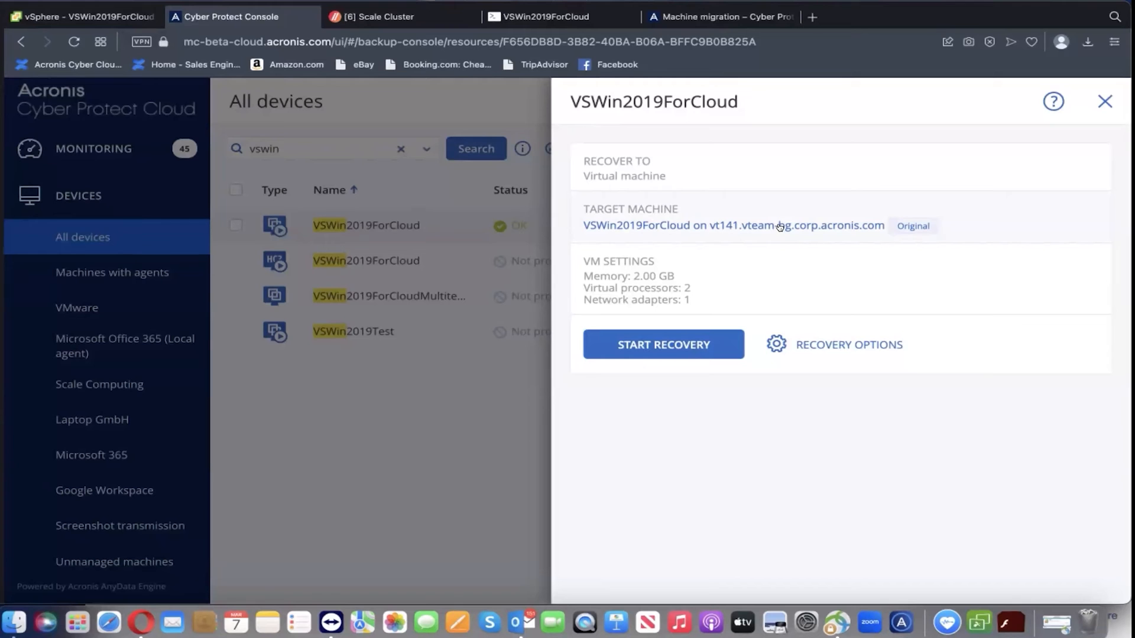
pyautogui.click(733, 225)
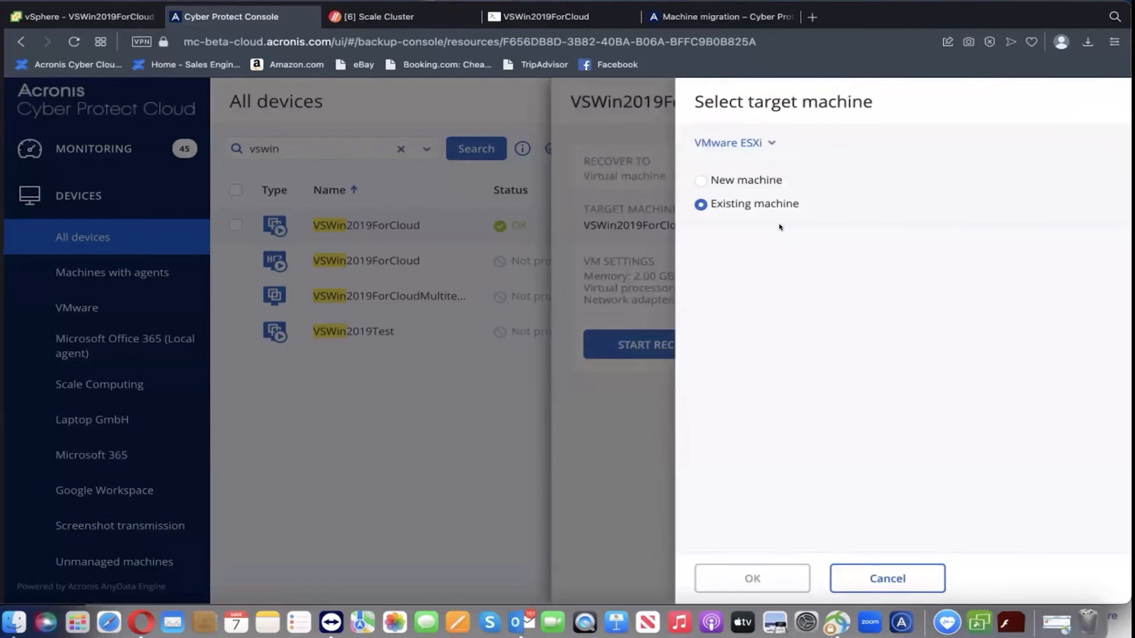
# Target a new Scale Computing HC3 machine on Scale Cluster instead of the original VMware ESXi VM
pyautogui.click(700, 204)
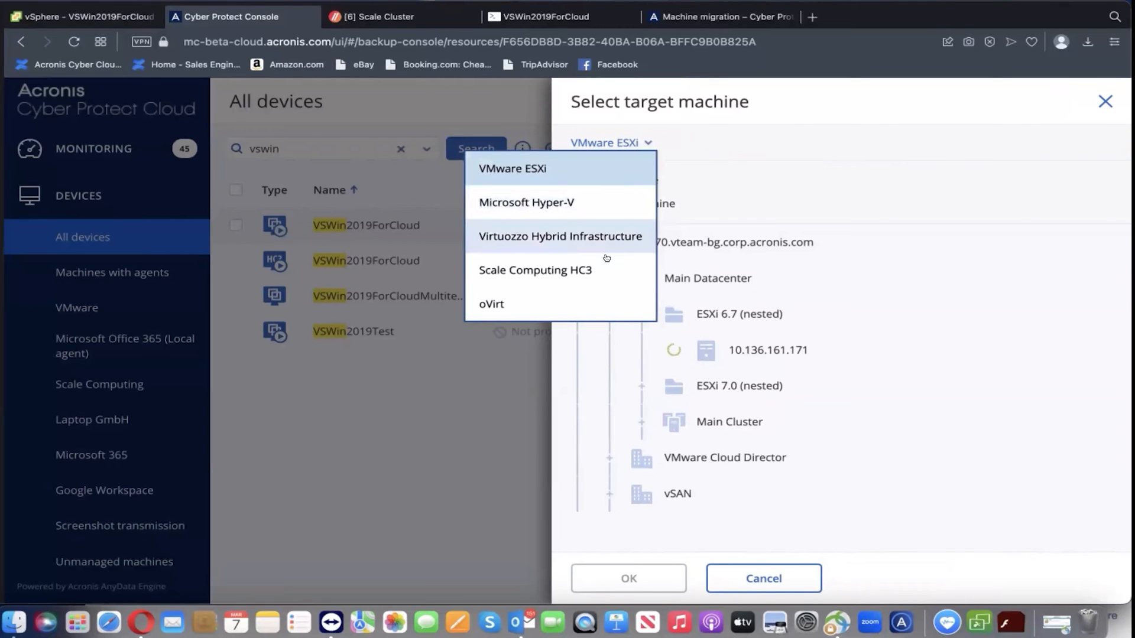
pyautogui.click(535, 270)
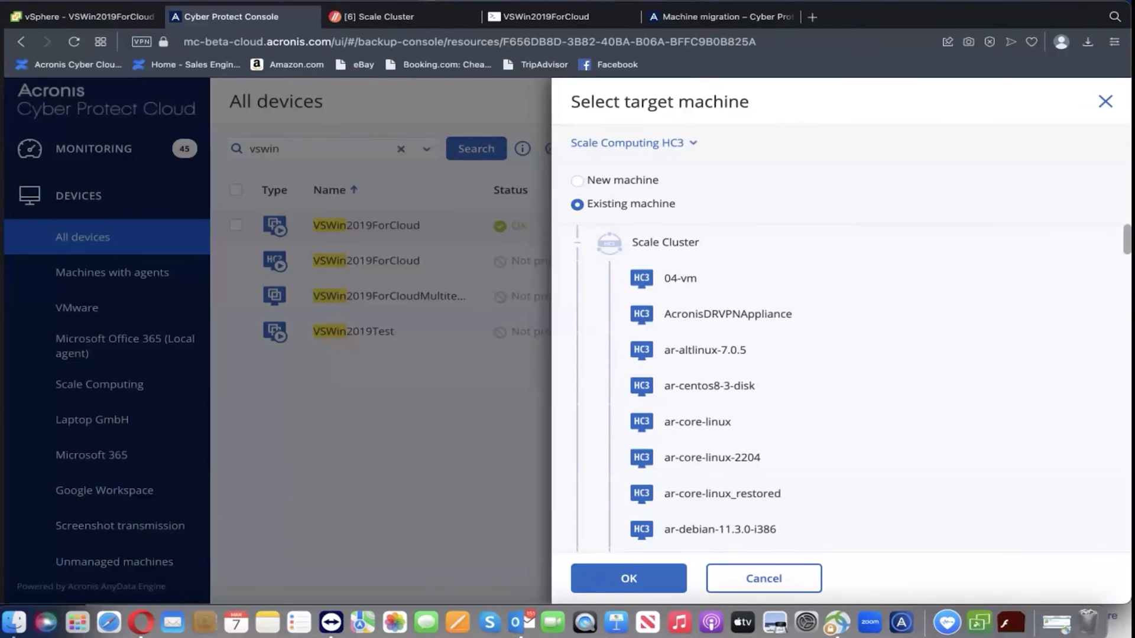
pyautogui.click(577, 180)
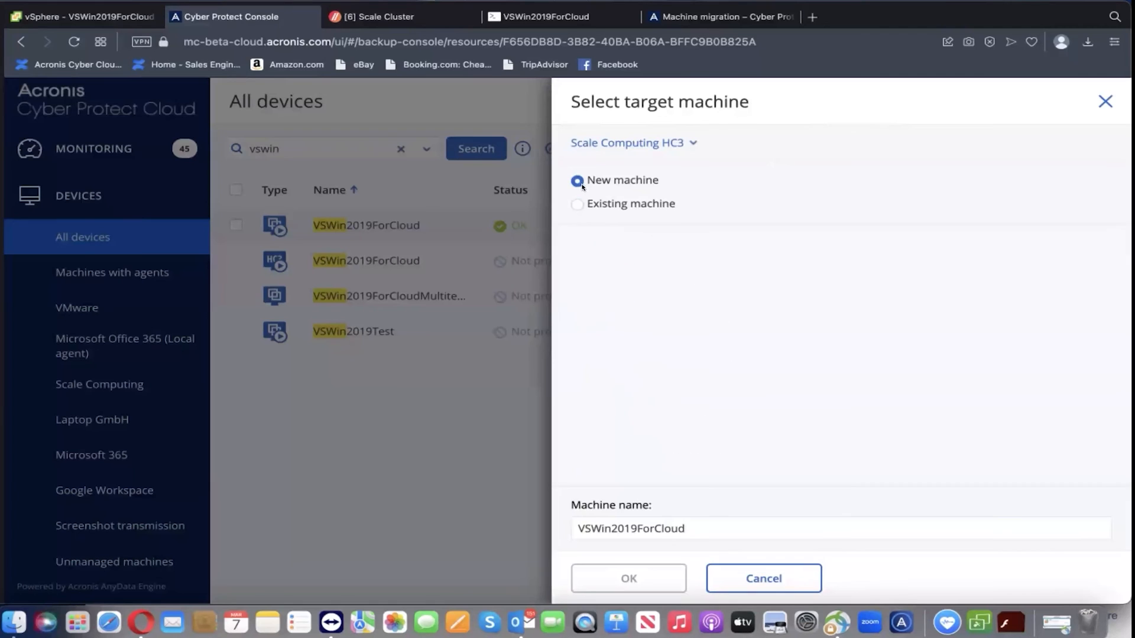
pyautogui.click(577, 180)
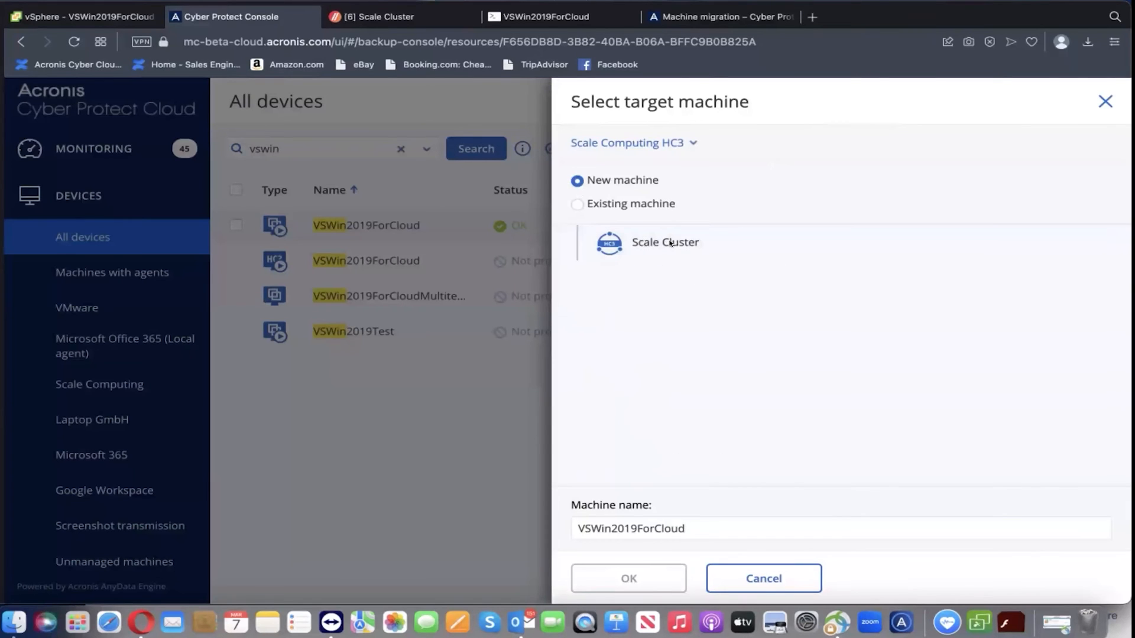
pyautogui.click(663, 243)
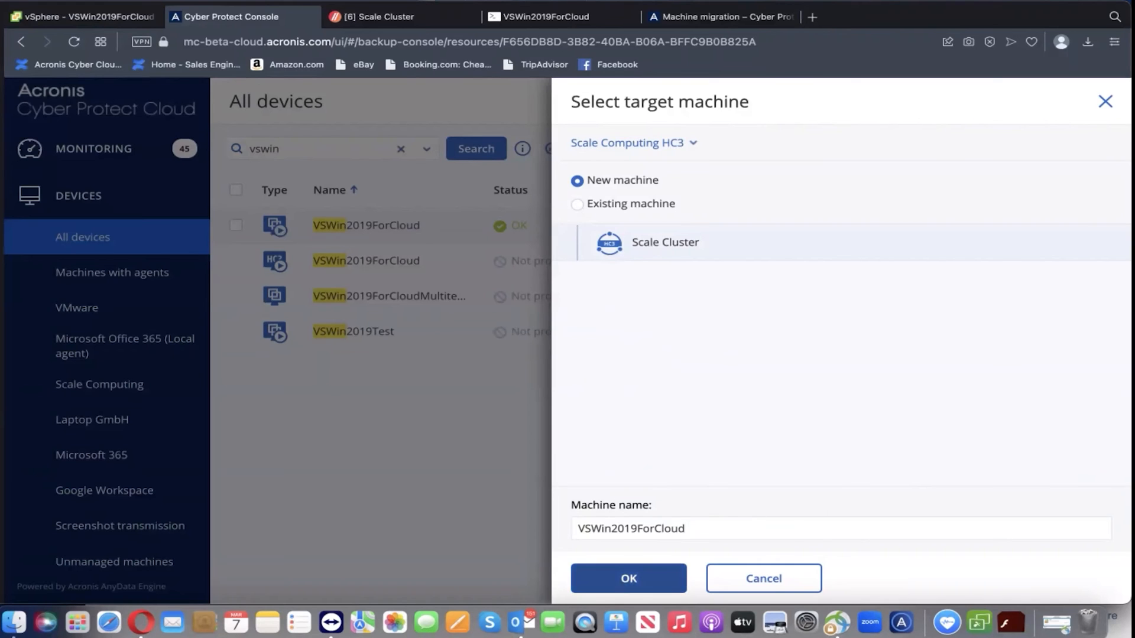
# Confirm the new Scale Cluster target, with Disk 1 mapped to 100 GB default storage
pyautogui.click(626, 578)
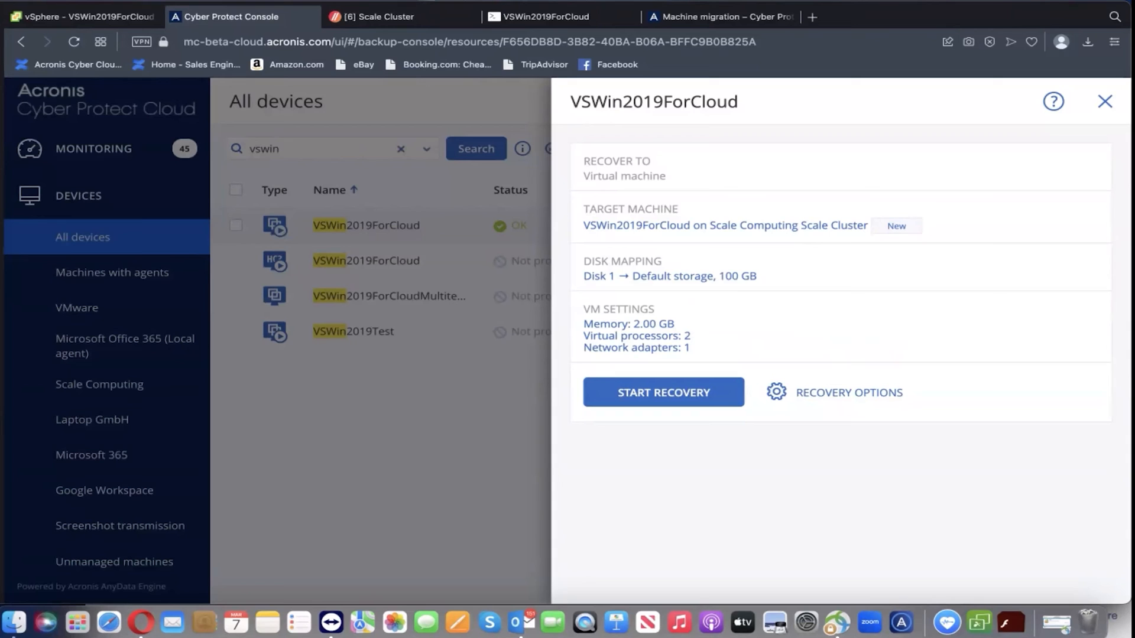
pyautogui.moveTo(1021, 372)
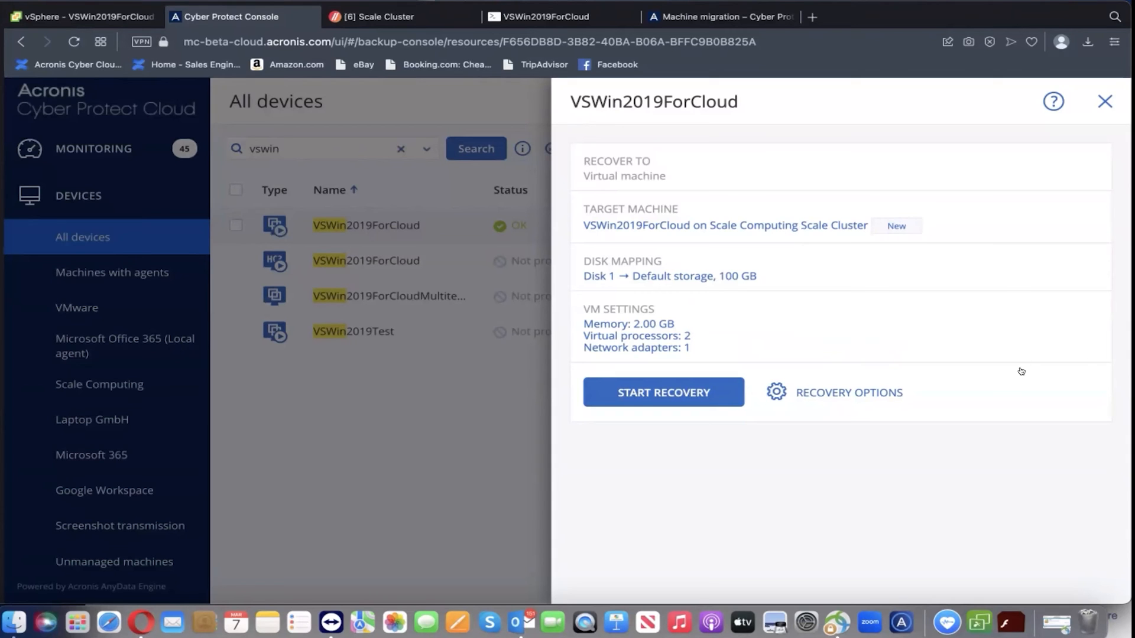
pyautogui.moveTo(1059, 163)
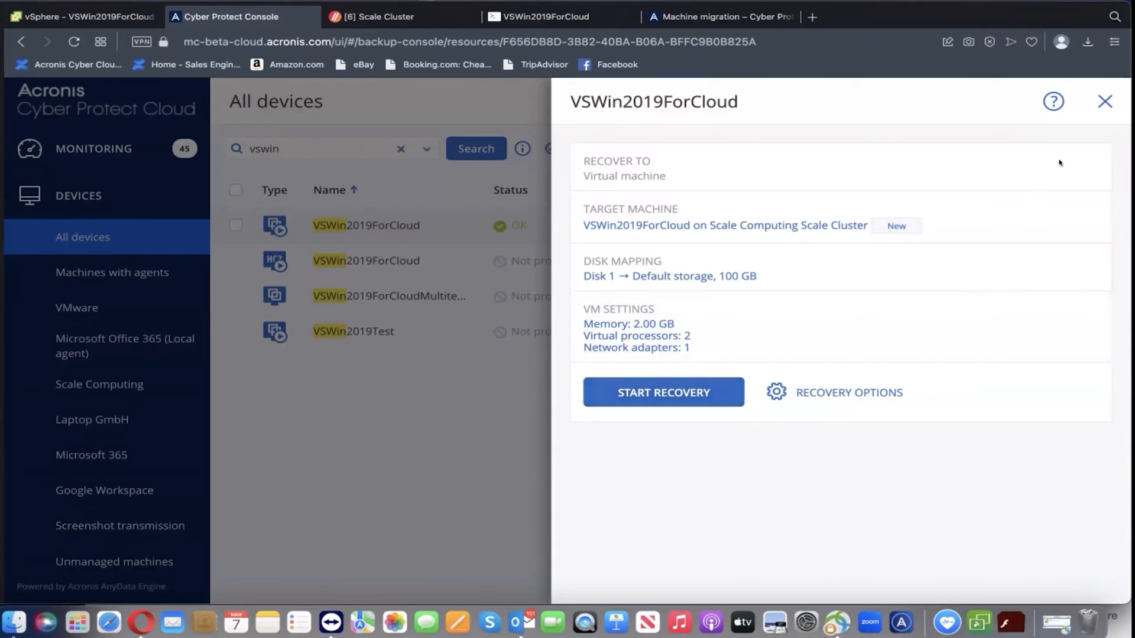
pyautogui.moveTo(1106, 102)
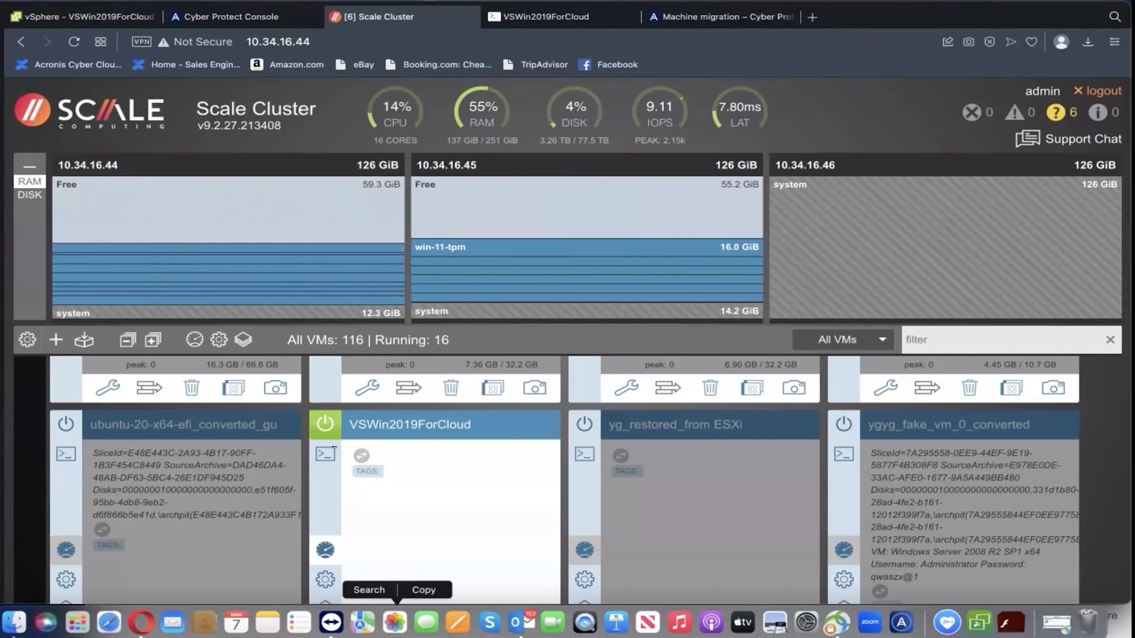
# Locate the recovered VSWin2019ForCloud VM card running on the Scale Cluster
pyautogui.click(325, 454)
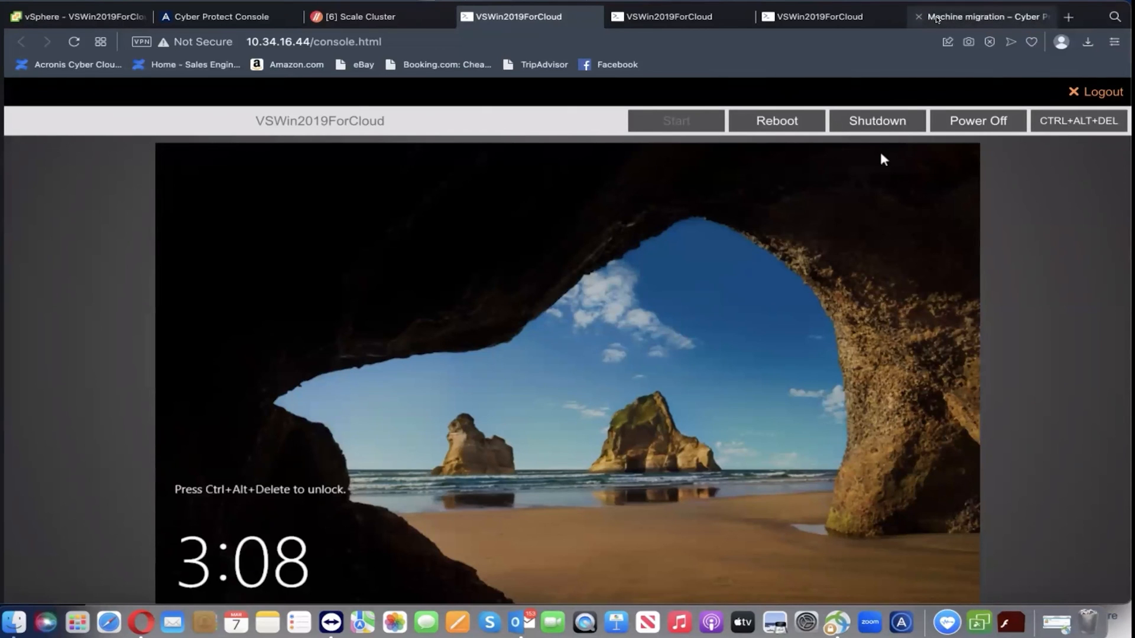
# Show the Acronis Machine migration documentation listing Scale Computing HC3 as a recovery destination
pyautogui.click(982, 15)
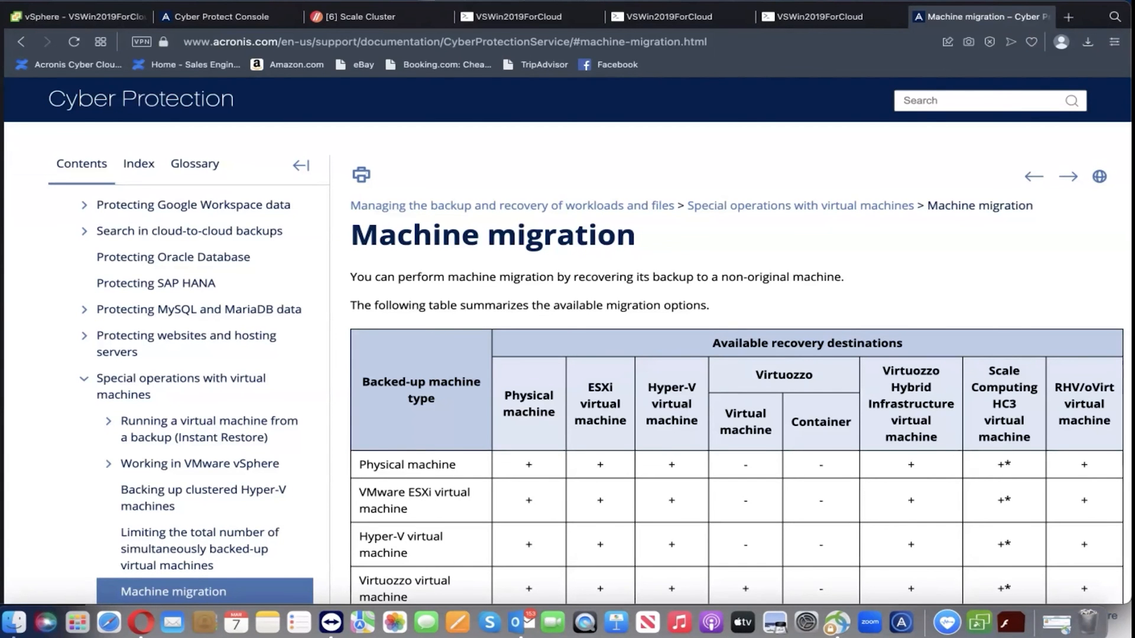
pyautogui.moveTo(829, 162)
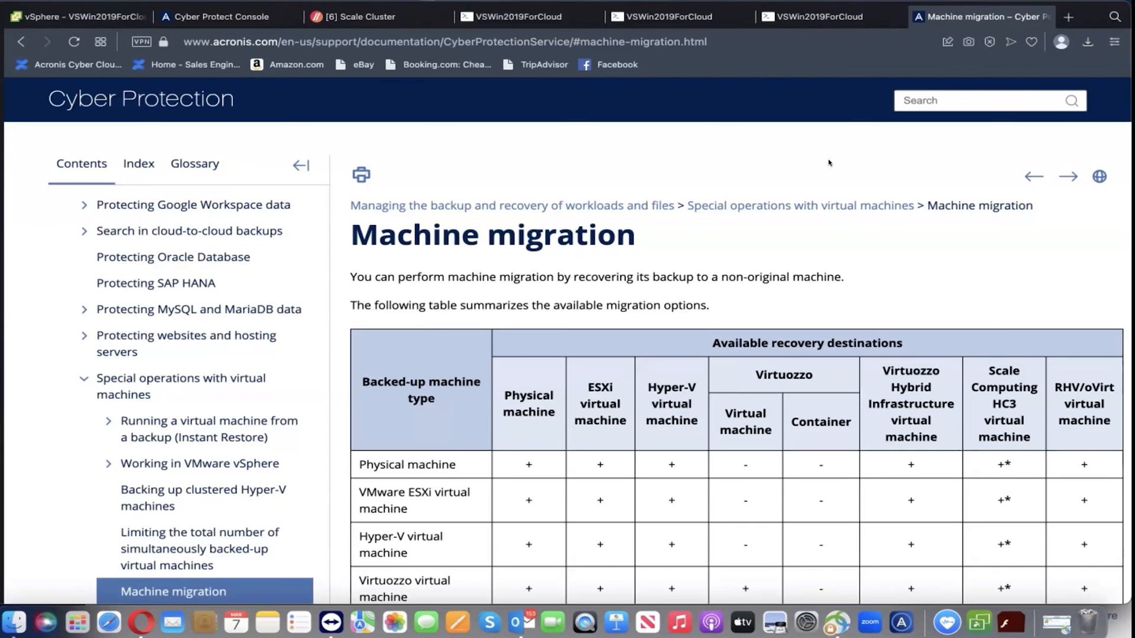